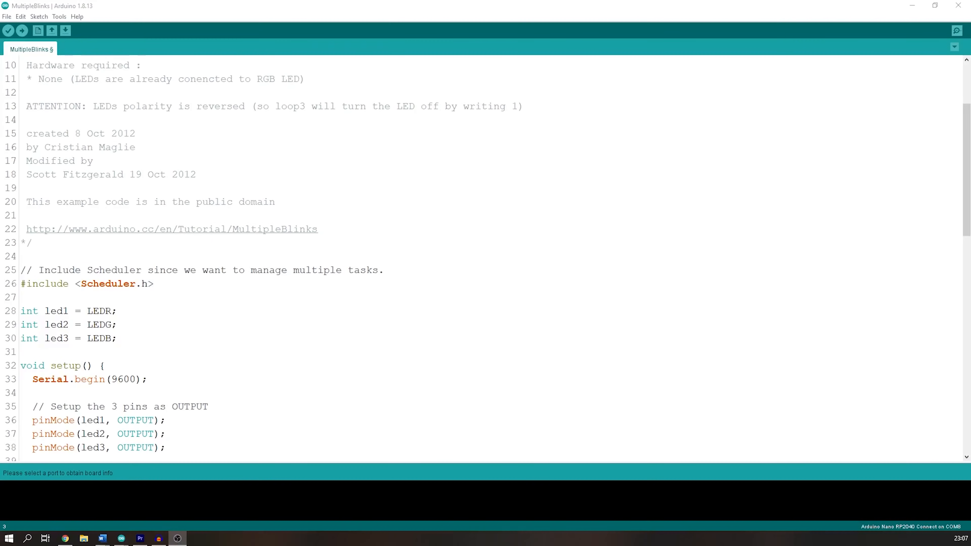
- Bring up the Tools board submenu listing Boards Manager for the Nano RP2040 Connect
click(59, 17)
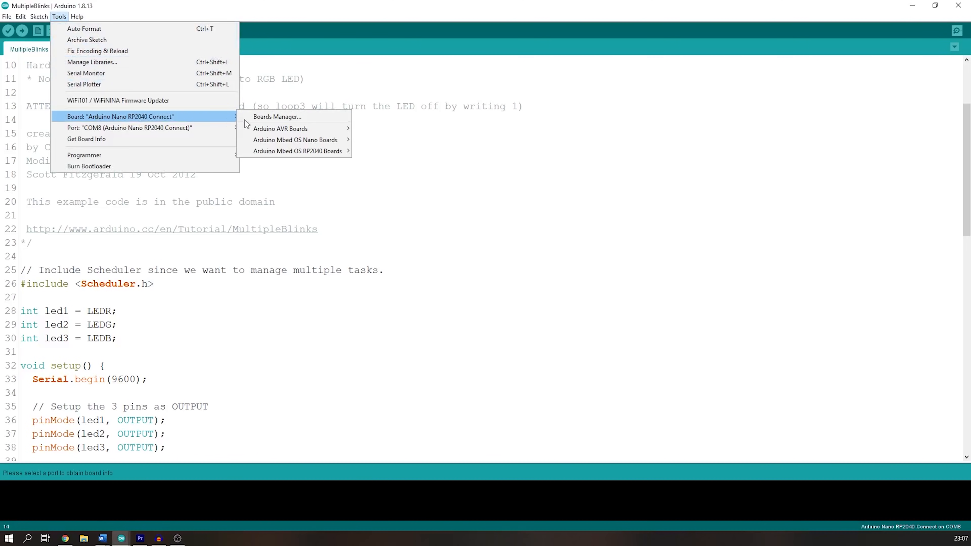
- In Boards Manager, search 'rp2040' to confirm Arduino Mbed OS Nano Boards is installed, then close it
click(276, 116)
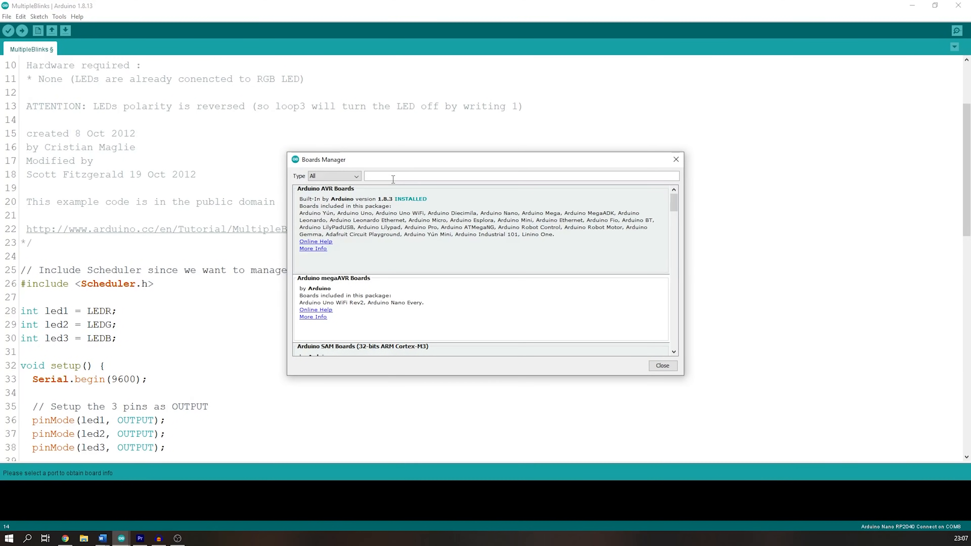
text(rp2040)
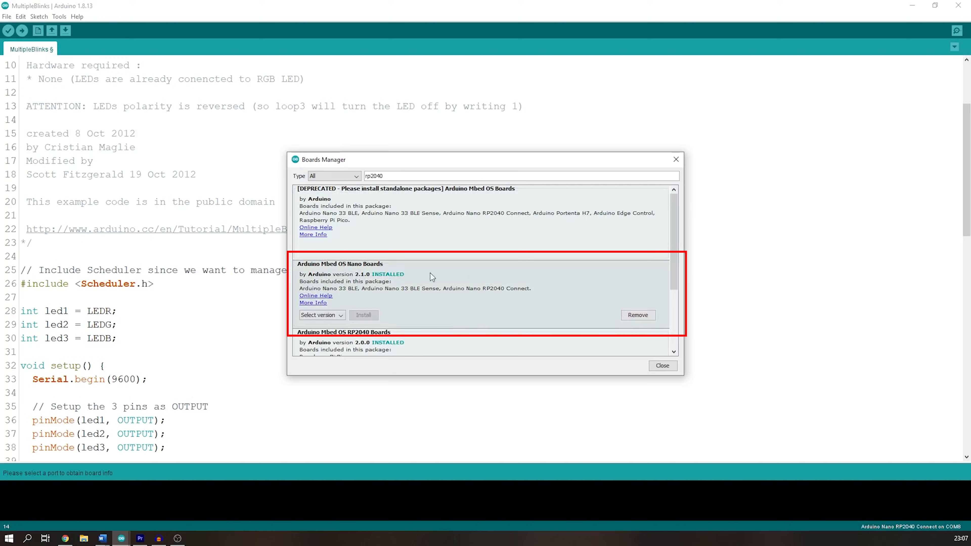
mouse_move(464, 291)
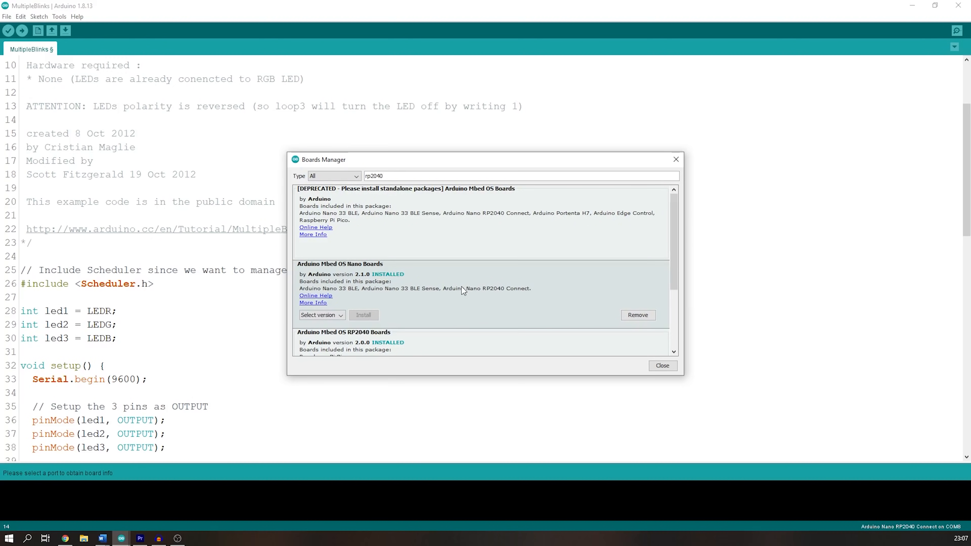
click(662, 365)
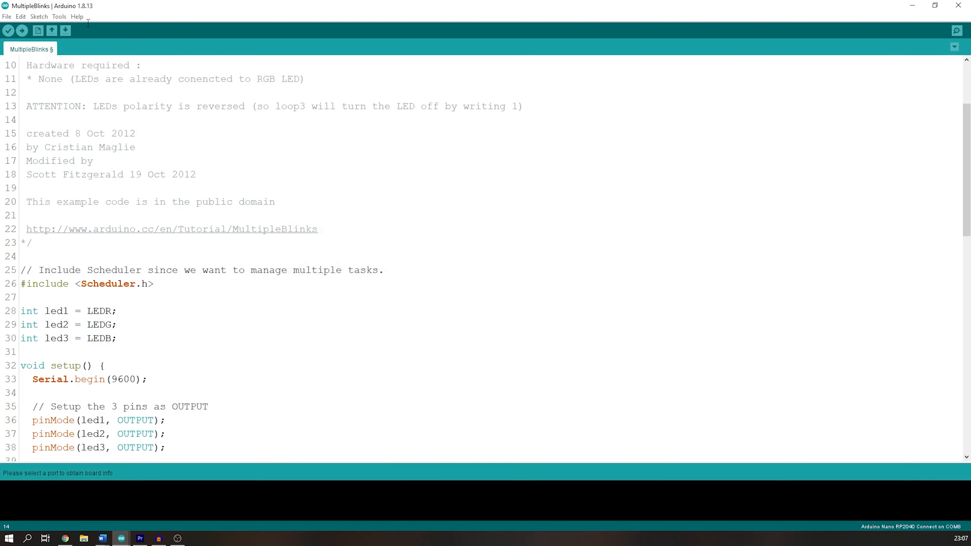
click(59, 16)
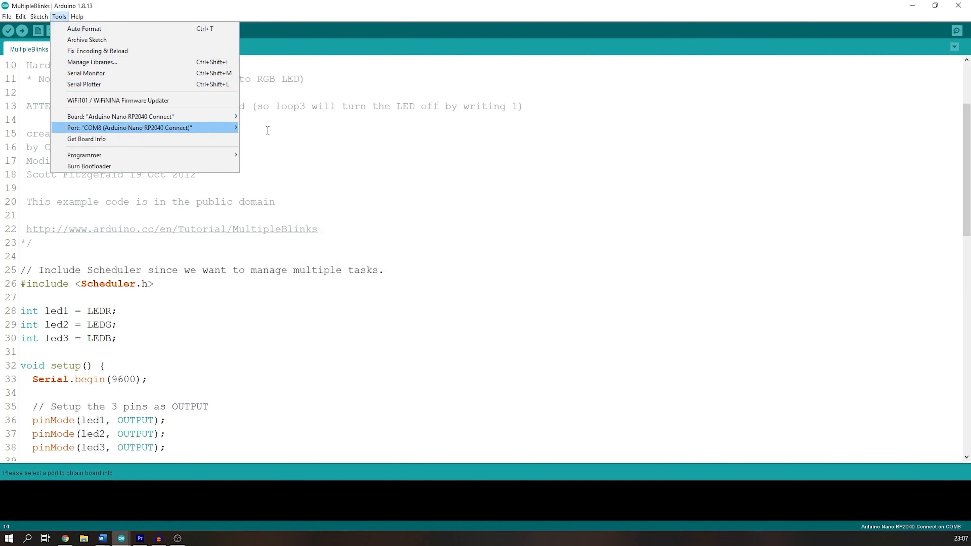
click(129, 127)
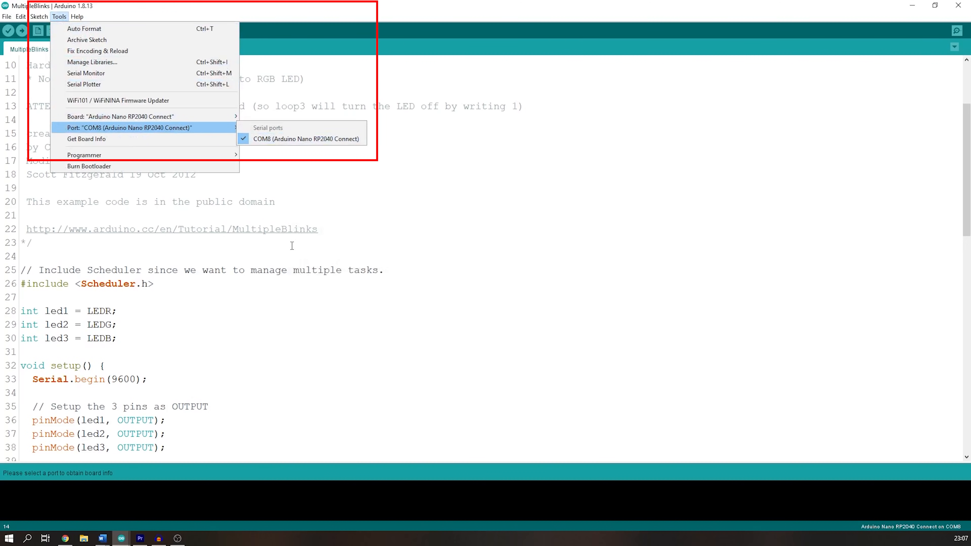
click(307, 139)
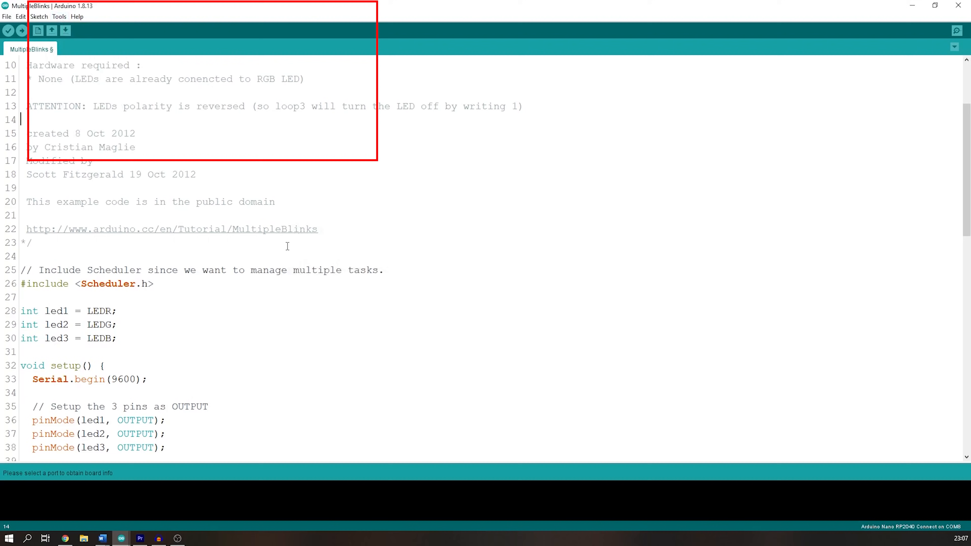